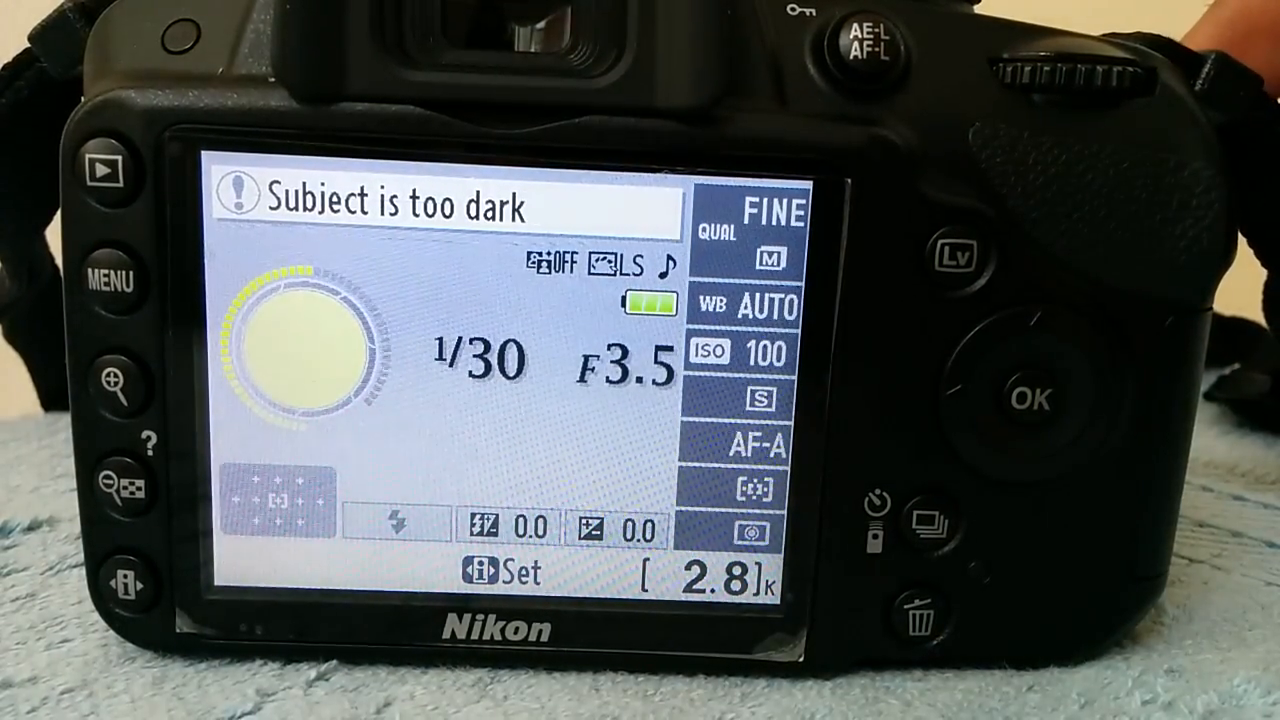
- Show the most recent photo, the purple and yellow flower shot (376/376), in playback
click(105, 160)
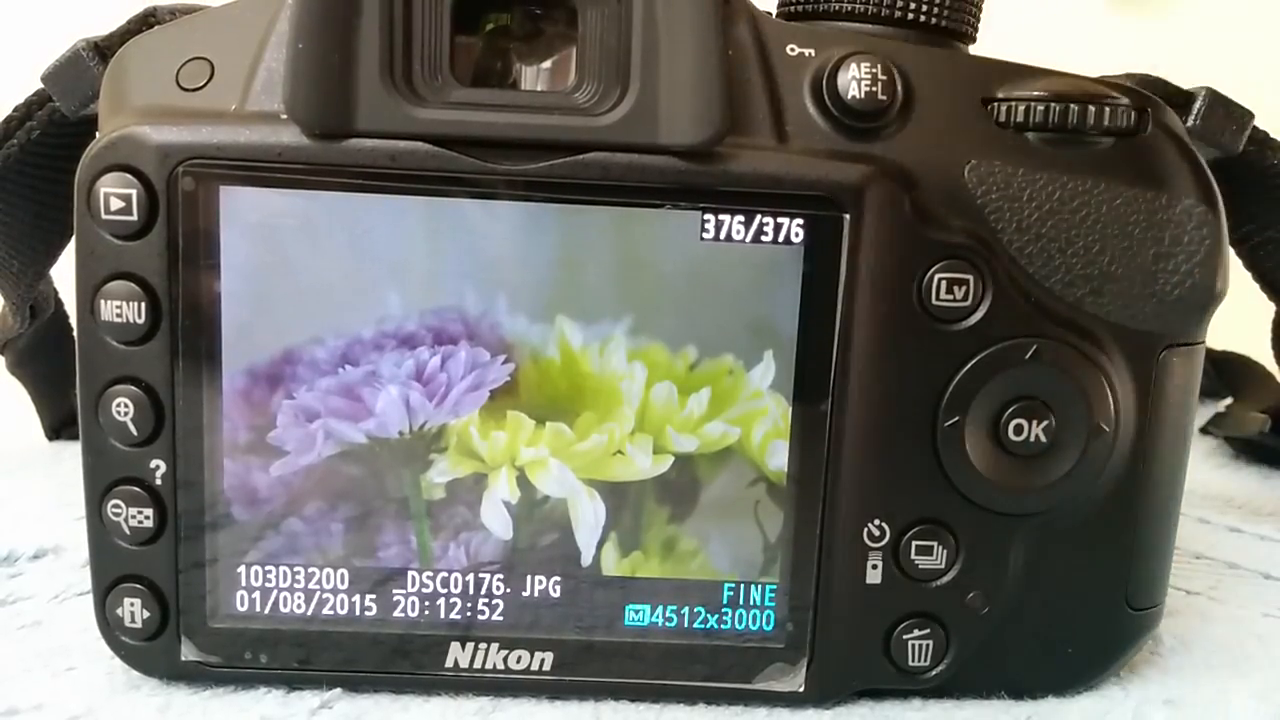
- Reach Playback display options from the camera's Playback menu
click(118, 315)
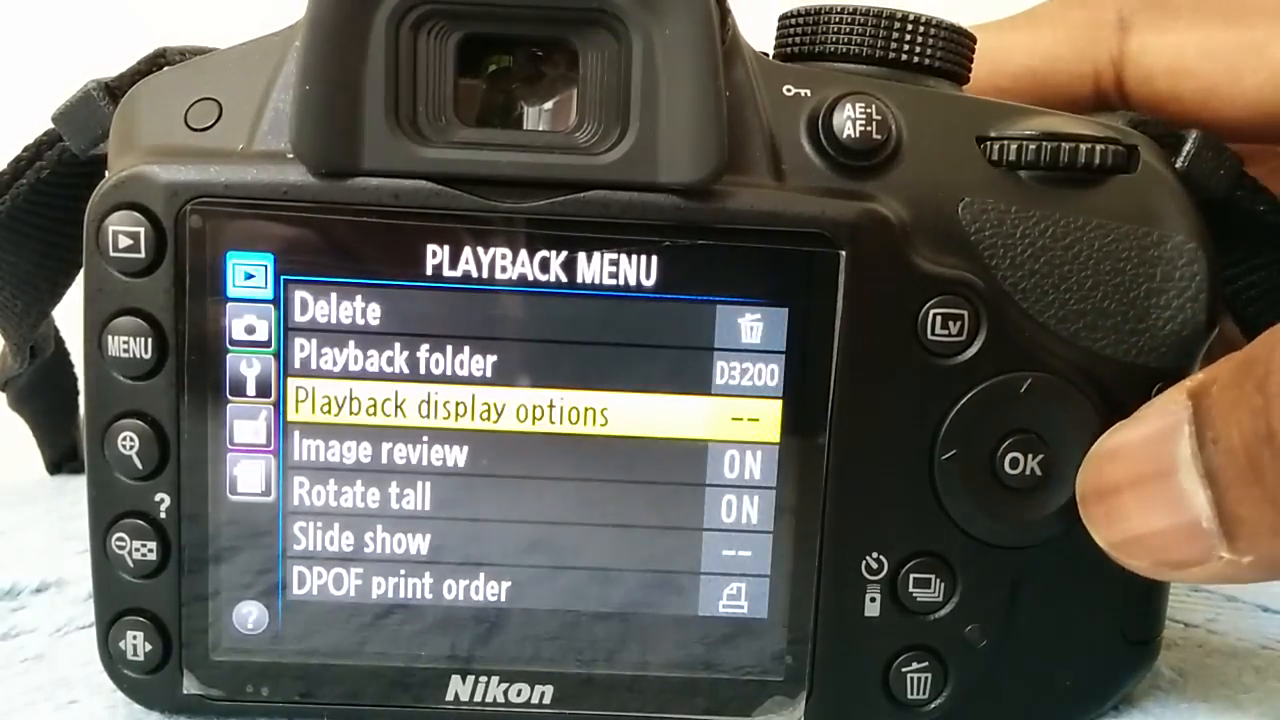
key(Up)
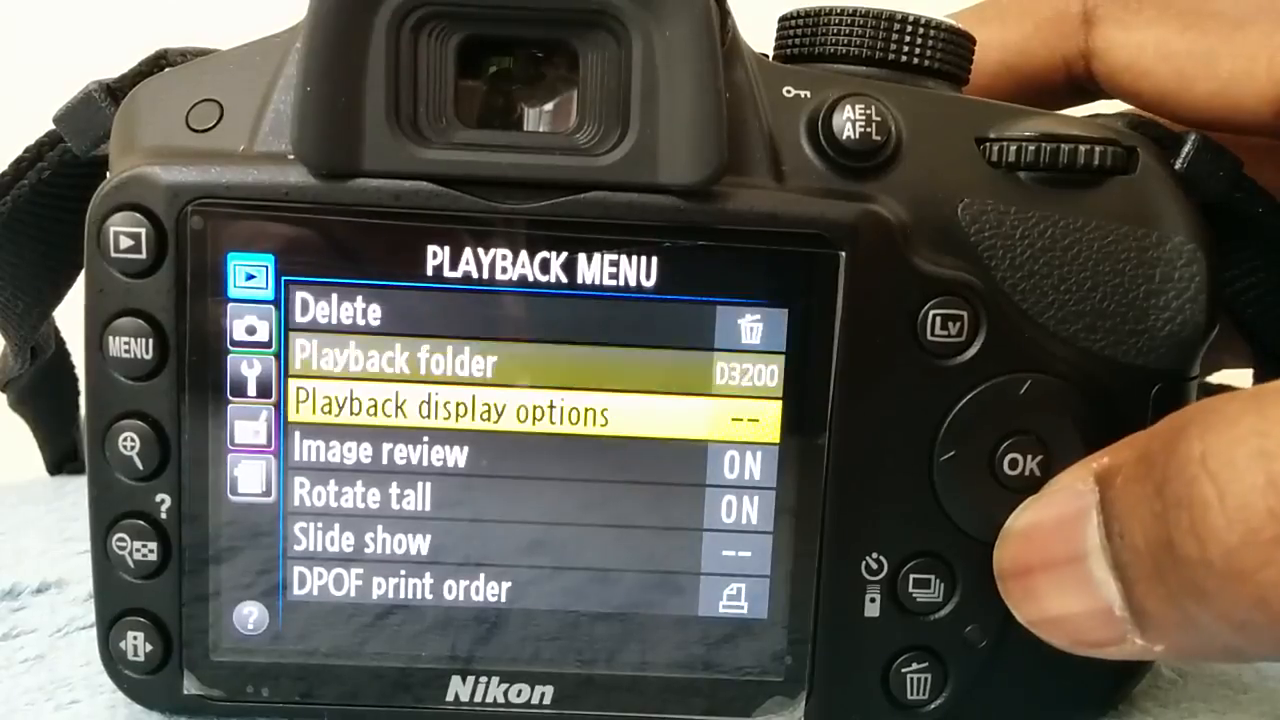
key(Down)
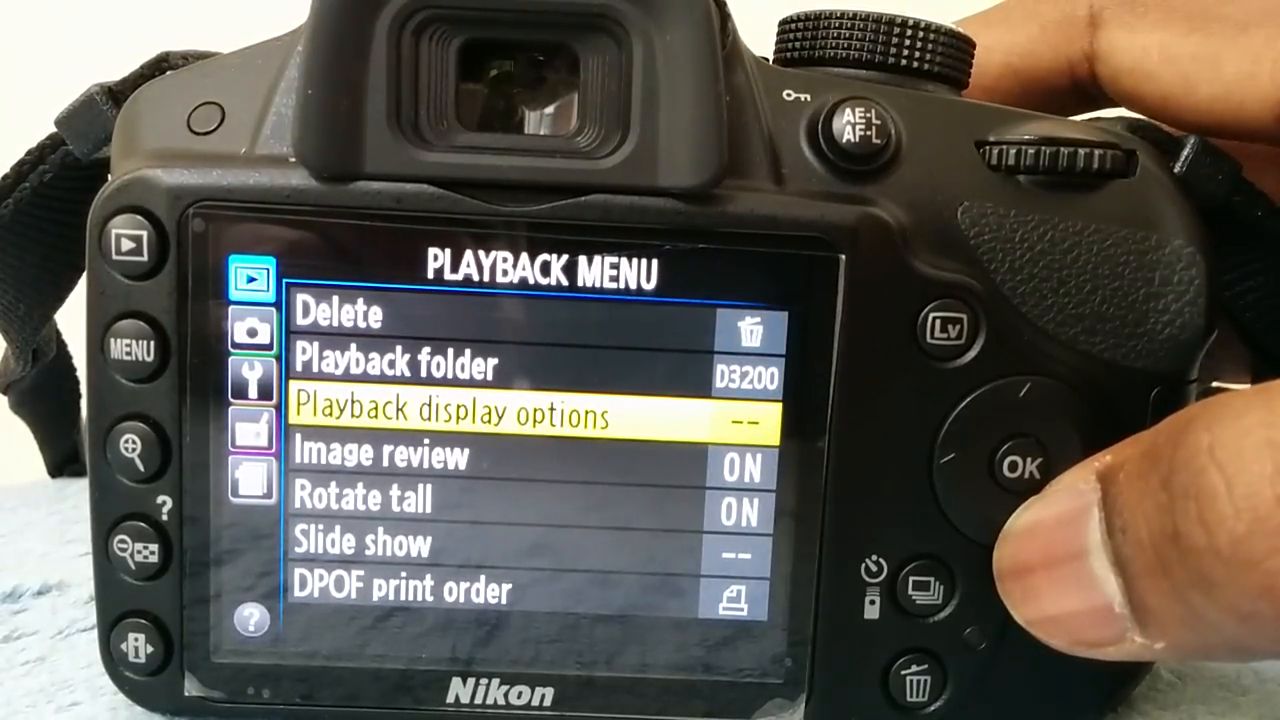
click(1018, 470)
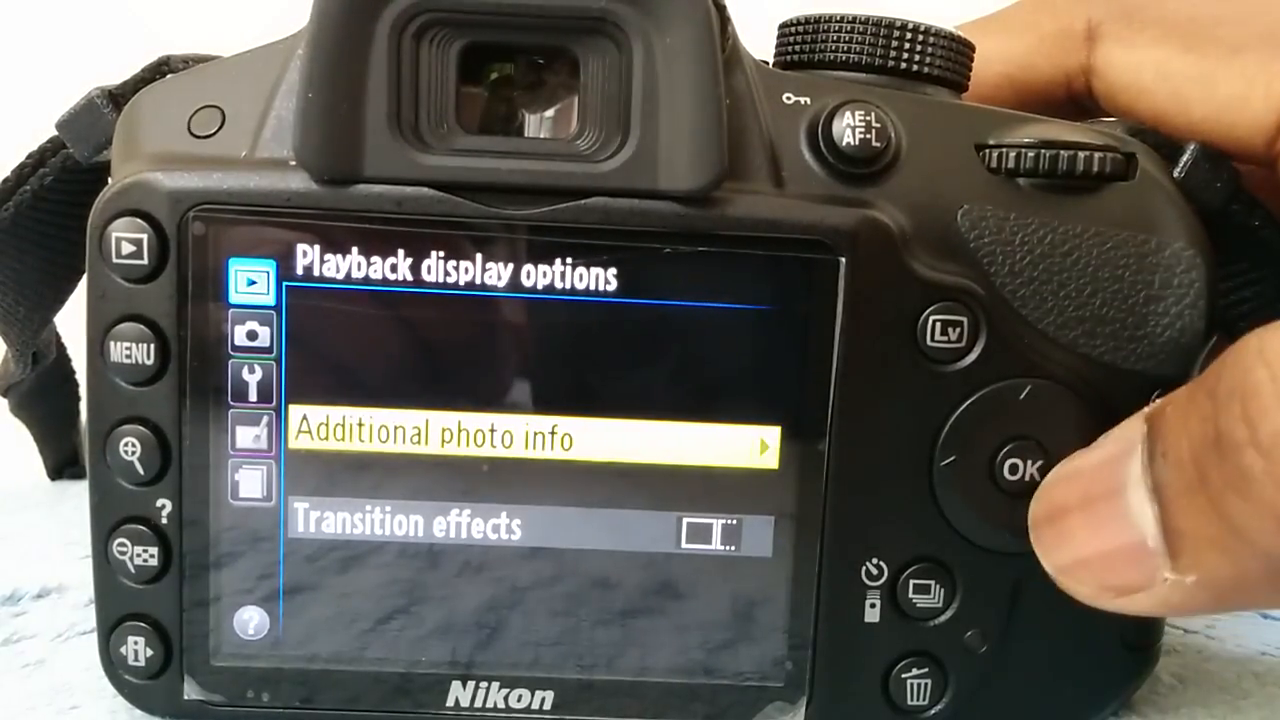
- Under Additional photo info, clear None (image only), keep the other four checked, and confirm Done
click(1018, 471)
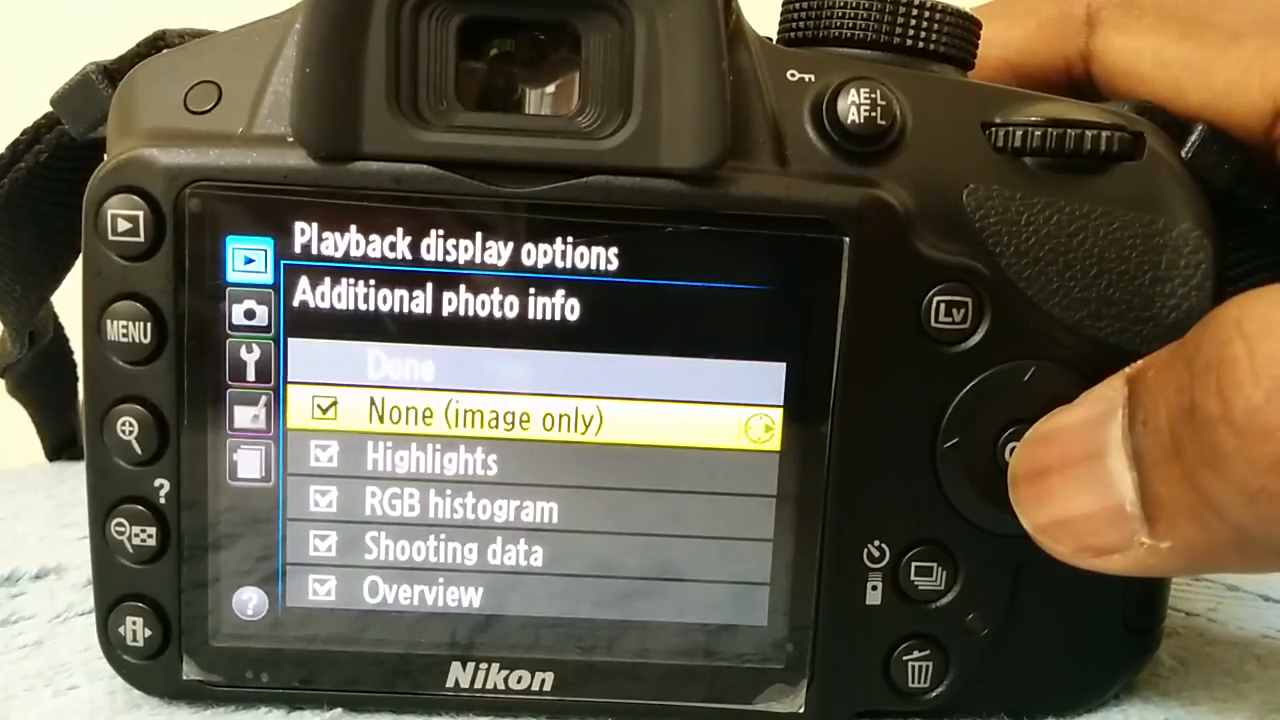
click(1008, 433)
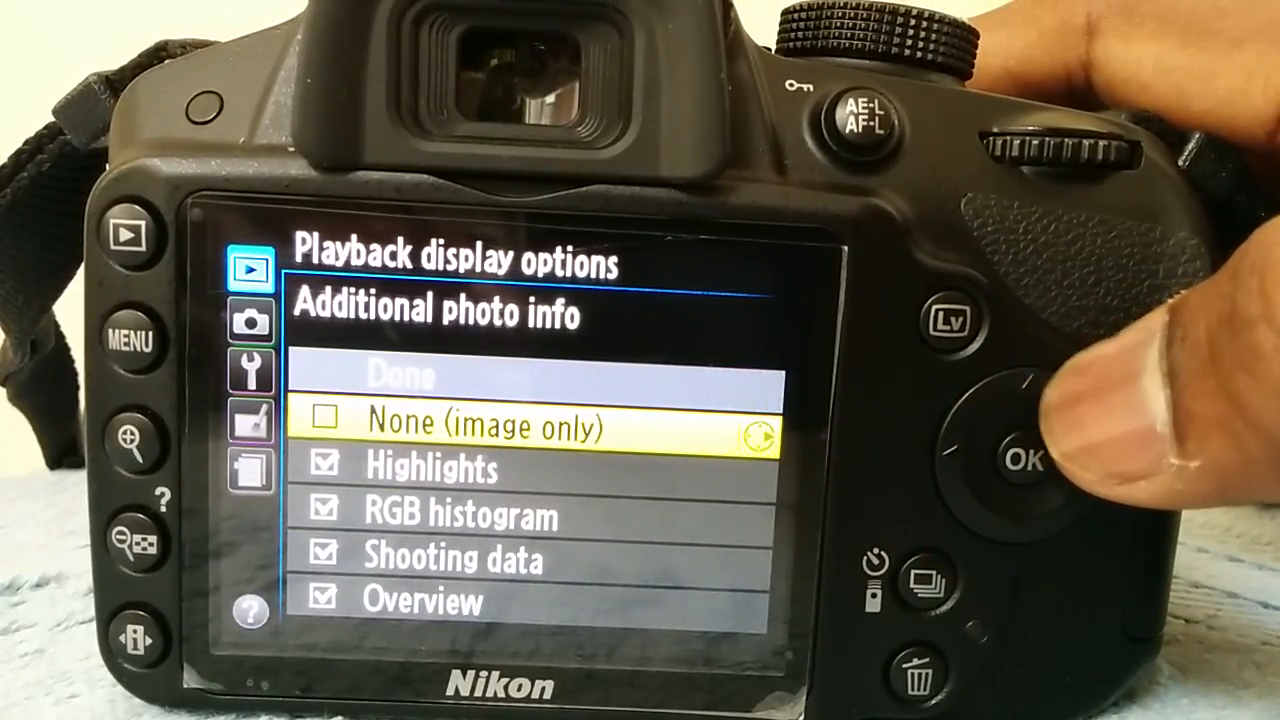
key(up)
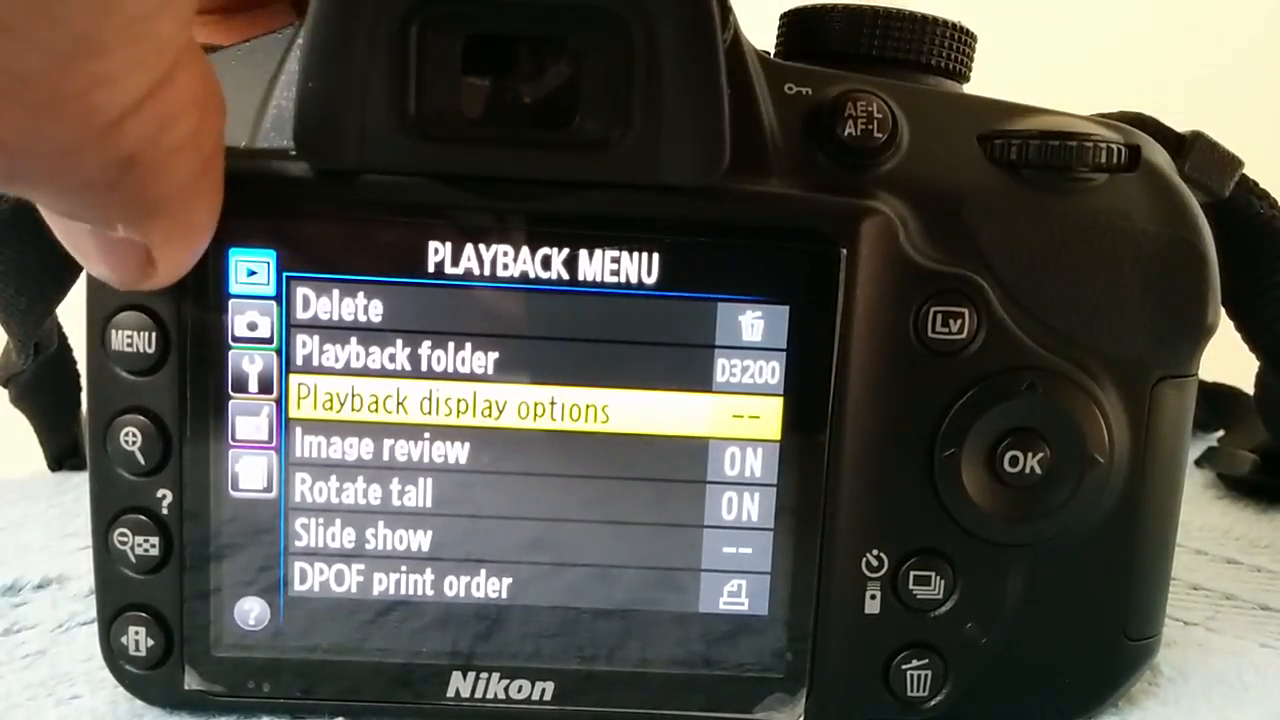
- Reopen Additional photo info to verify None is cleared and the four display pages stay checked
click(95, 237)
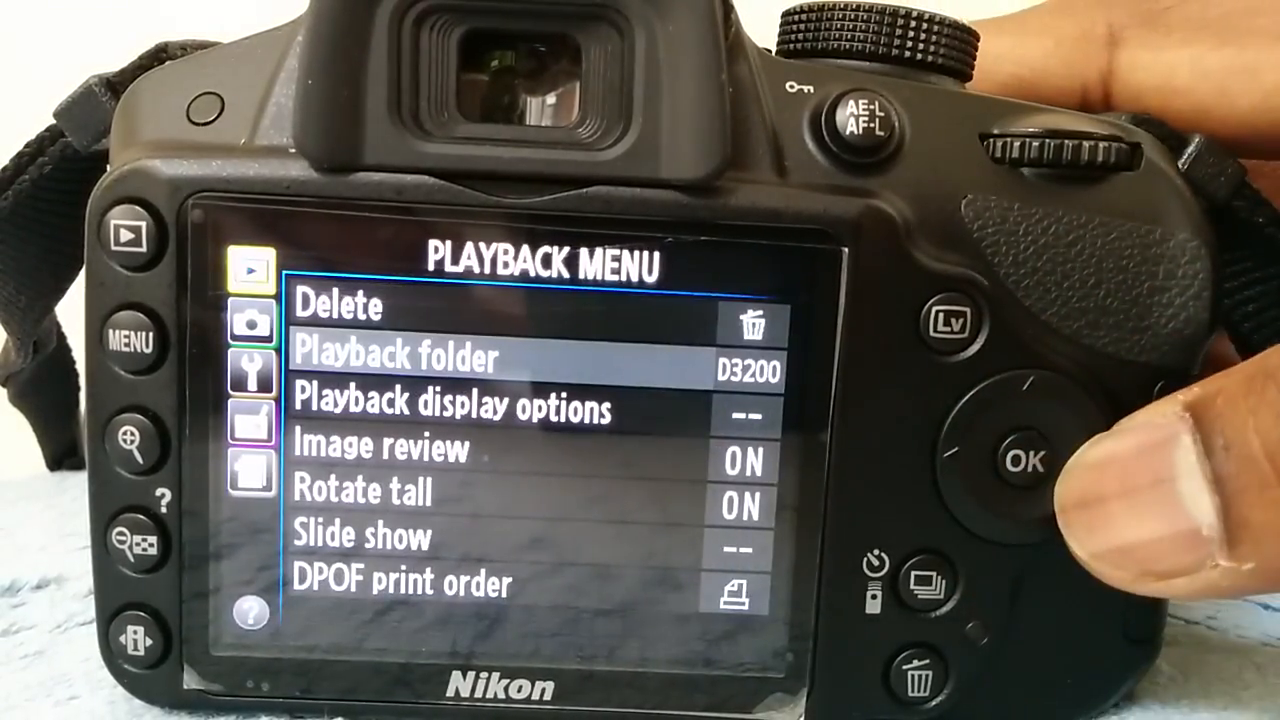
click(1021, 460)
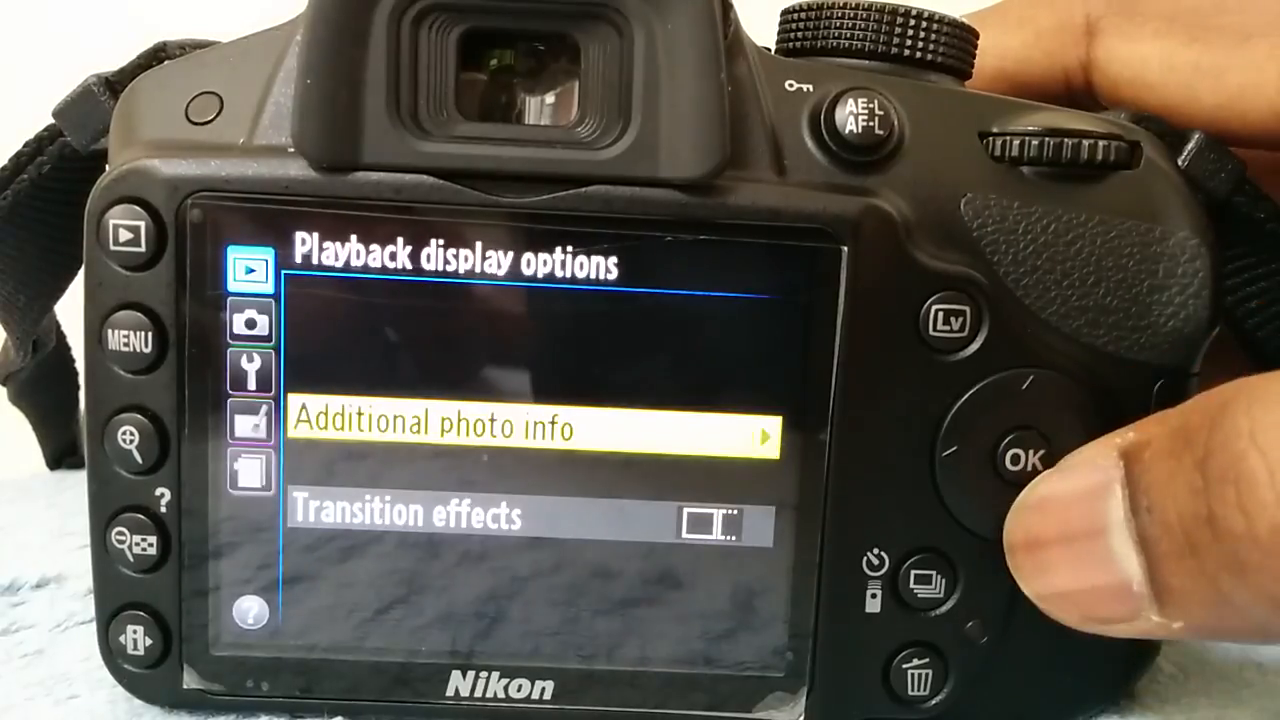
click(1020, 460)
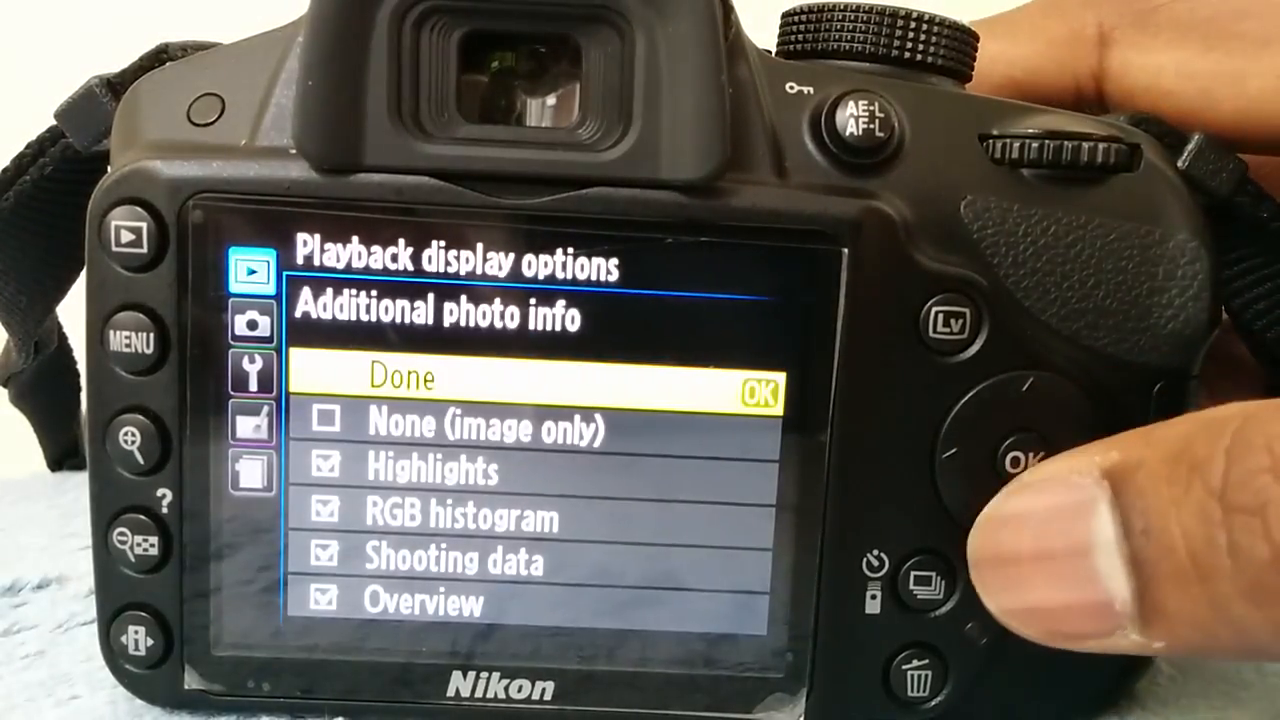